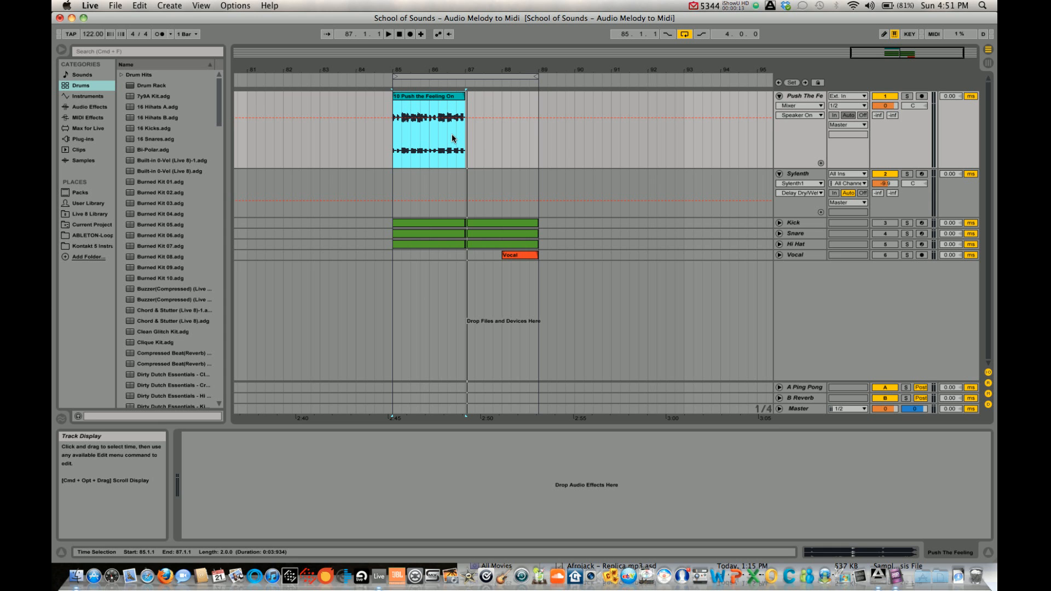
Convert the vocal audio clip's melody into a new MIDI track via its context menu.
{"action": "right_click", "coordinate": [429, 101]}
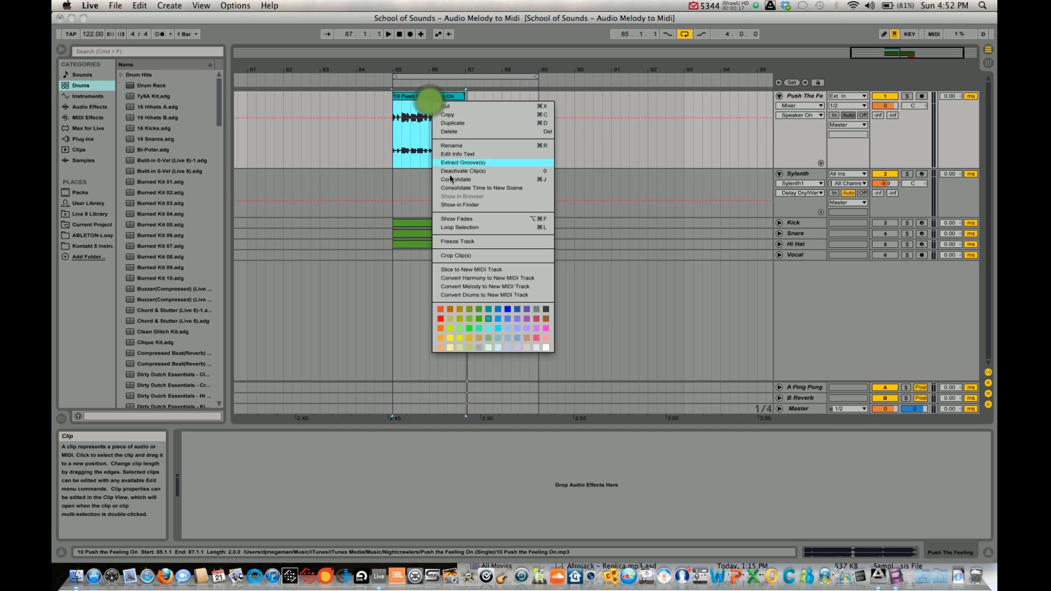
{"action": "mouse_move", "coordinate": [487, 286]}
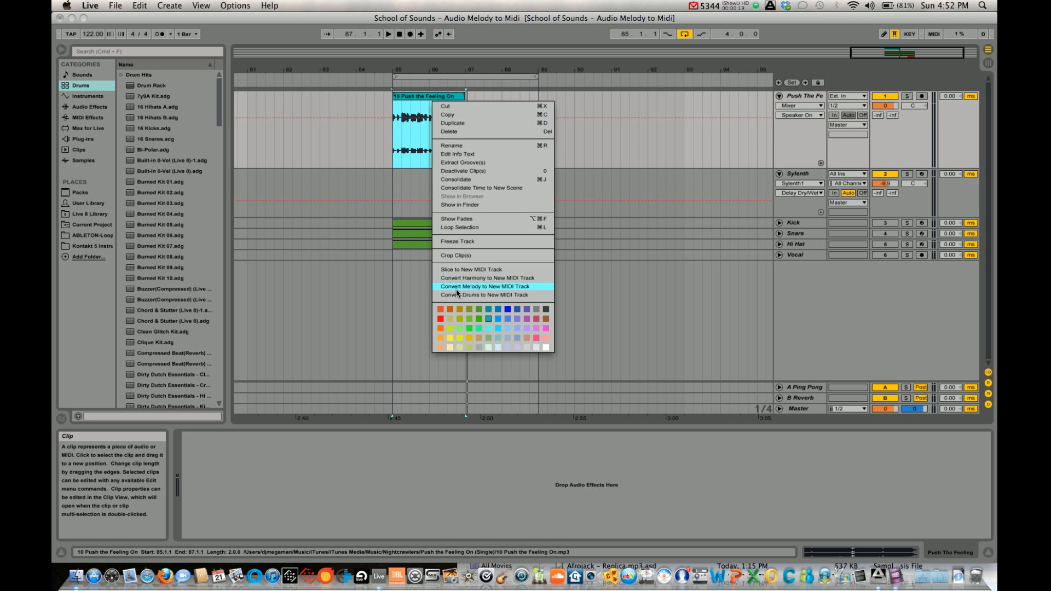
{"action": "left_click", "coordinate": [480, 286]}
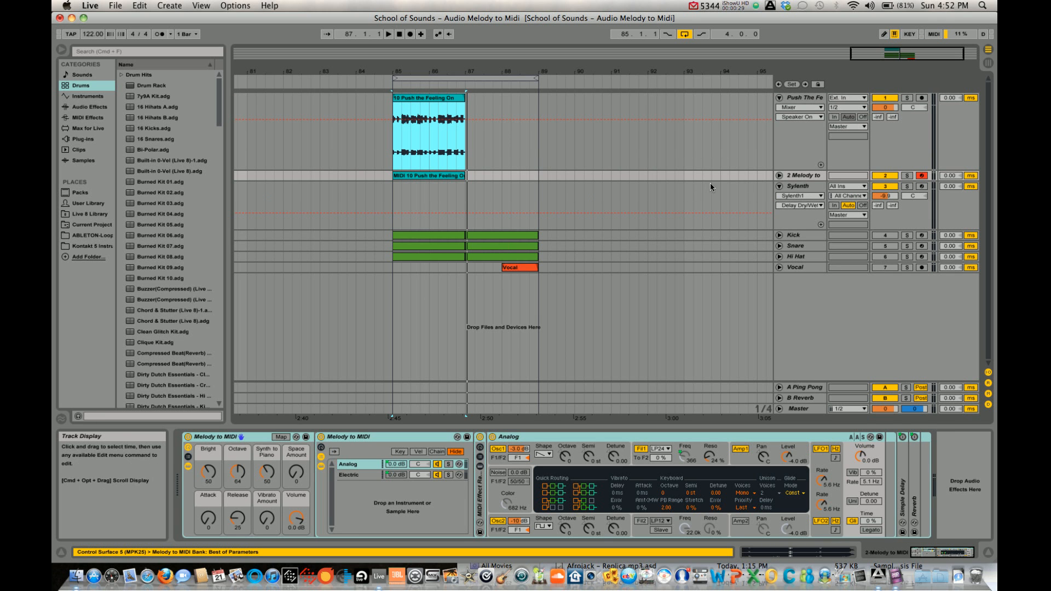
Unfold the 2 Melody to MIDI track to reveal the extracted notes.
{"action": "left_click", "coordinate": [802, 175]}
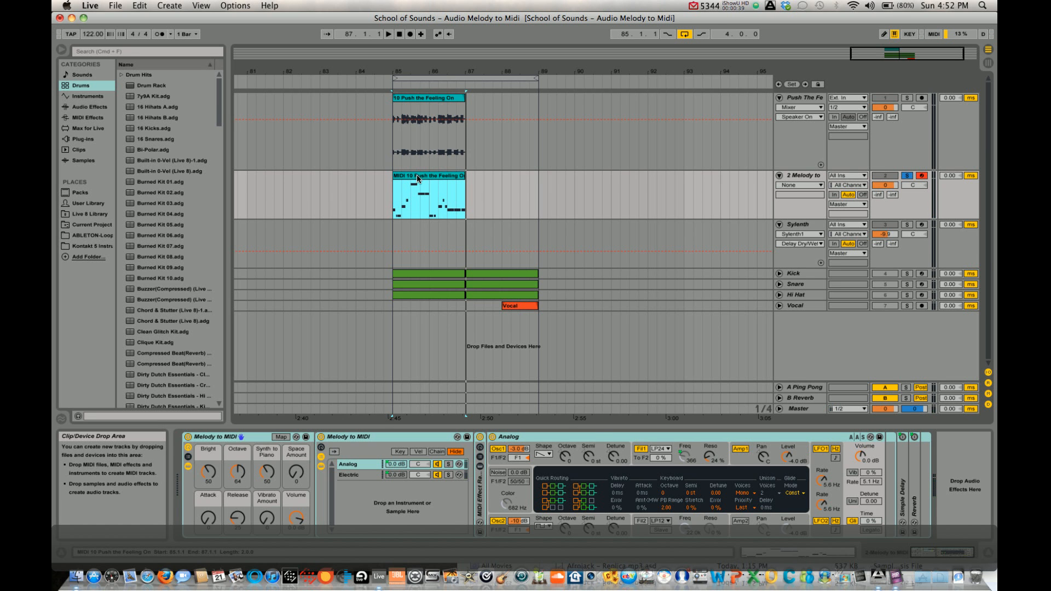
Edit the converted clip's wrong notes, moving one to a higher pitch, for use on the Sylenth track.
{"action": "double_click", "coordinate": [430, 195]}
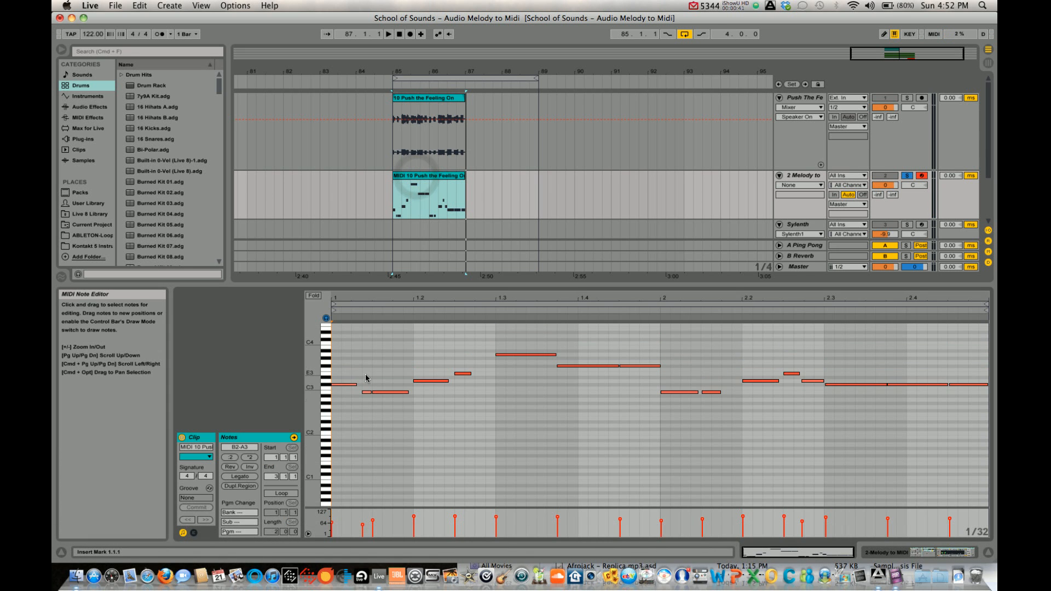
{"action": "left_click", "coordinate": [345, 385]}
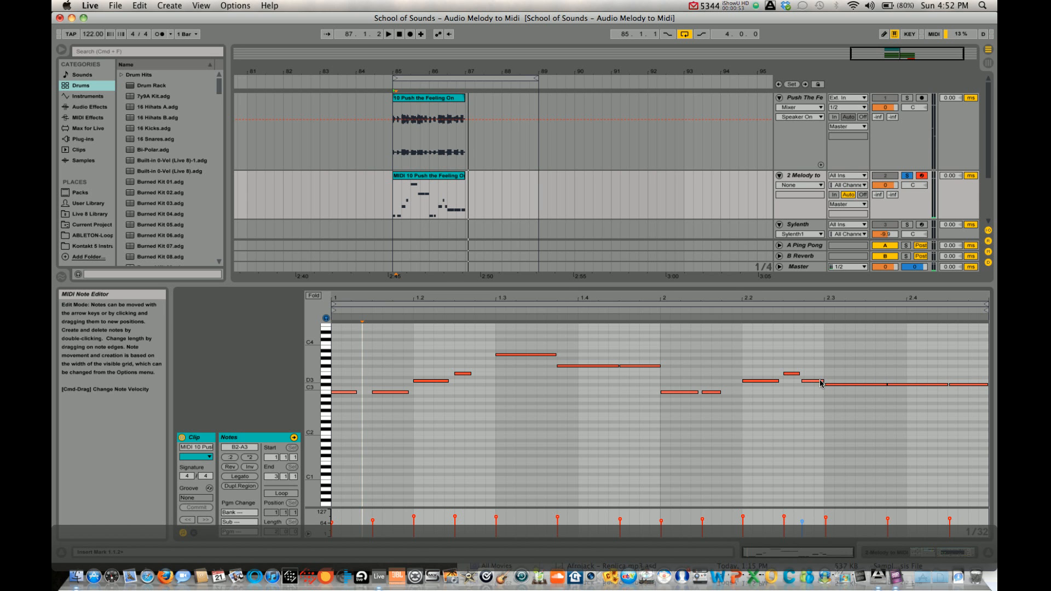
{"action": "left_click", "coordinate": [805, 374]}
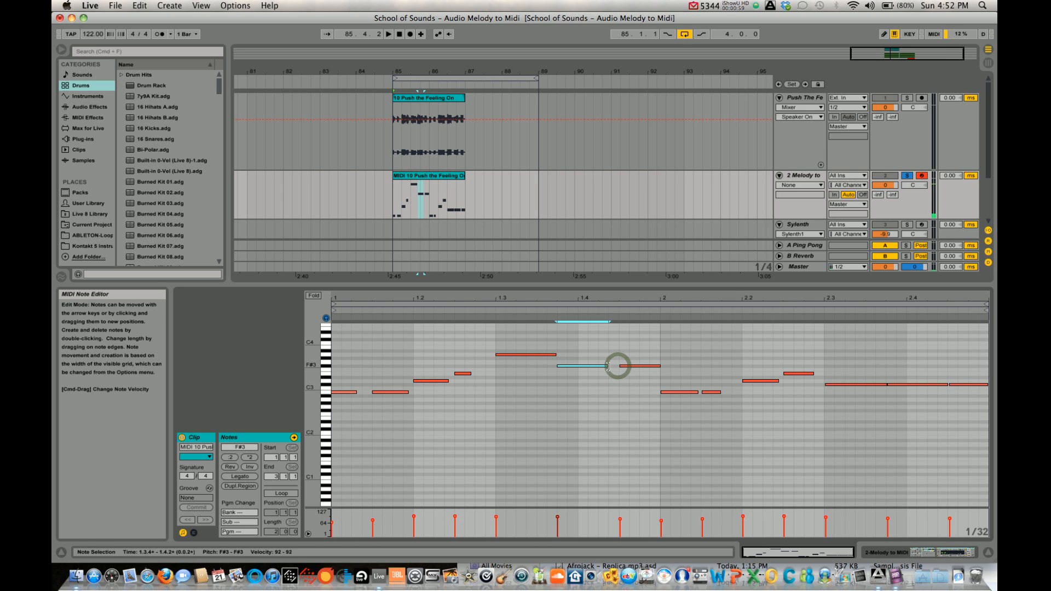
{"action": "left_click_drag", "start_coordinate": [583, 367], "coordinate": [549, 353]}
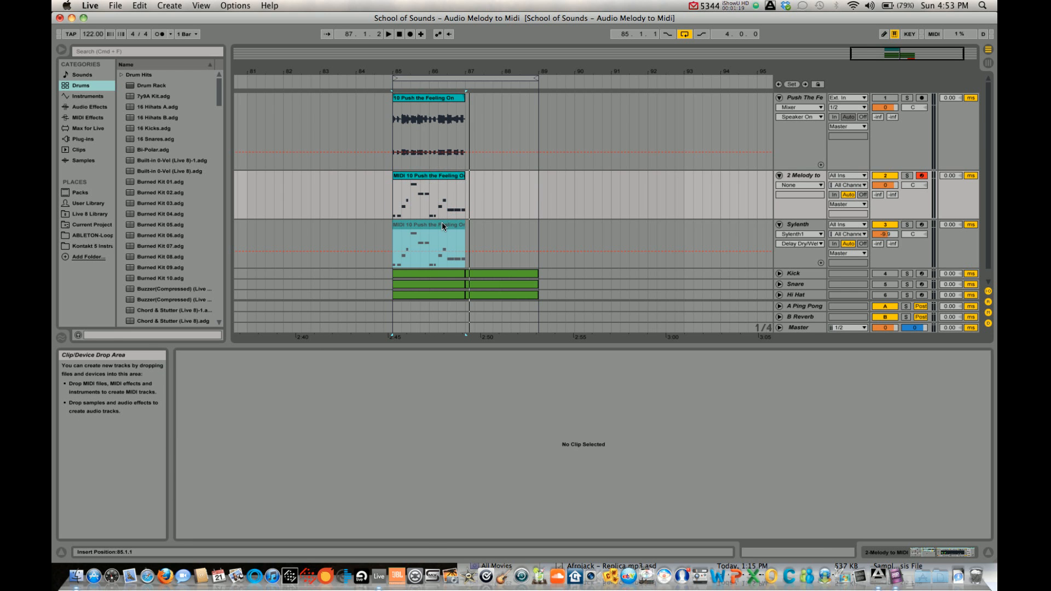
Show the Sylenth track's devices and bring up the Sylenth1 plug-in editor window.
{"action": "double_click", "coordinate": [429, 244]}
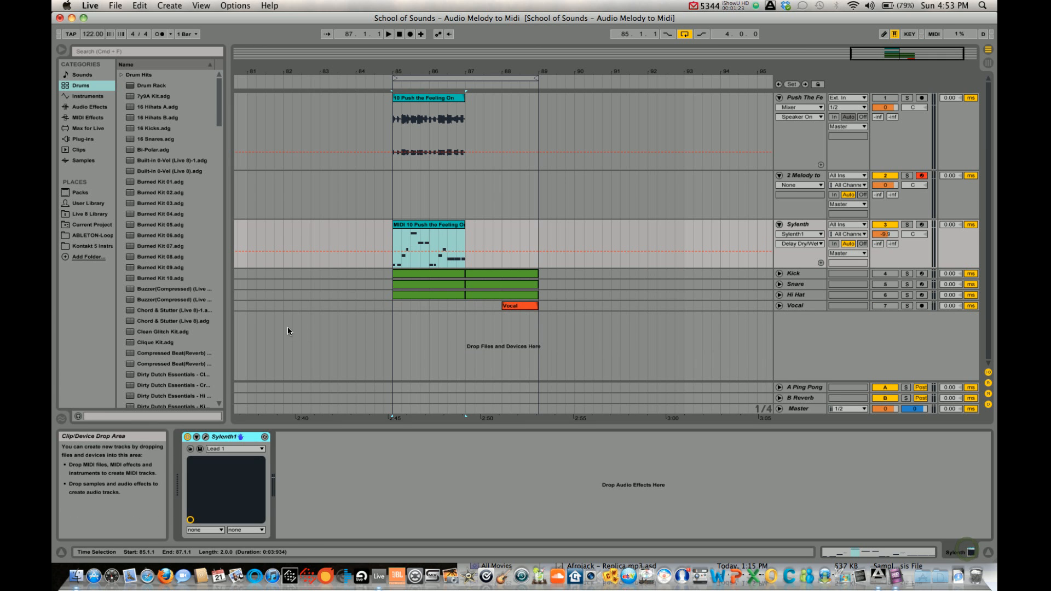
{"action": "left_click", "coordinate": [204, 437]}
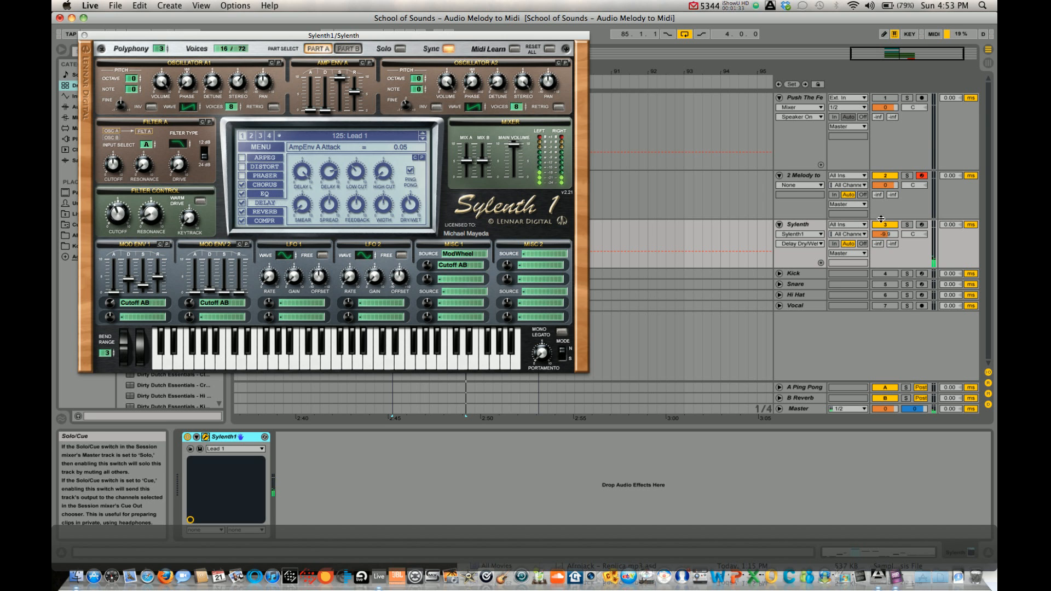
Step the Sylenth1 presets to Lead 5 and close the synth editor.
{"action": "left_click", "coordinate": [423, 135]}
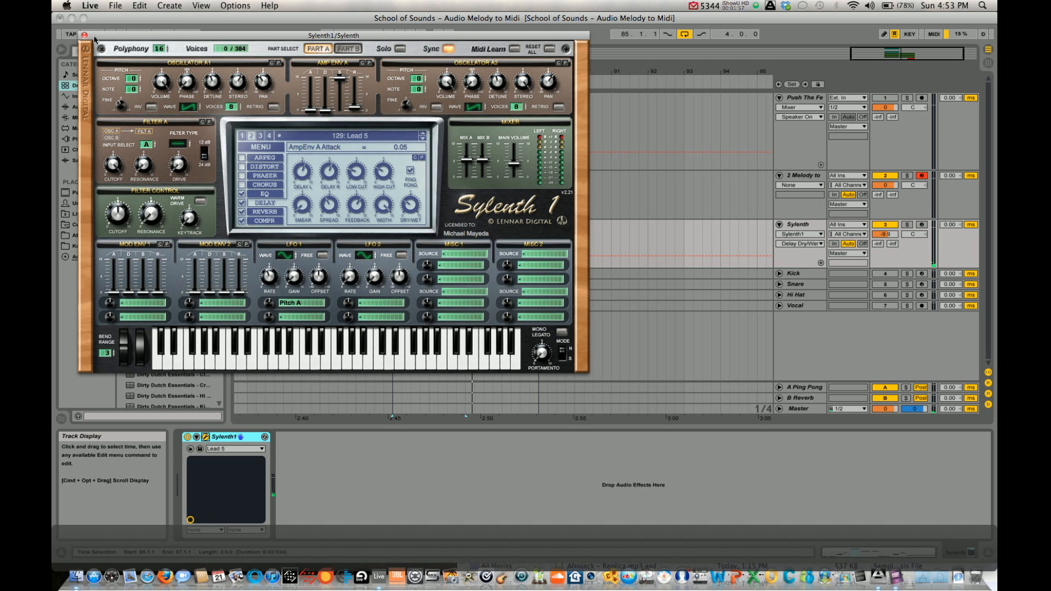
{"action": "left_click", "coordinate": [85, 35]}
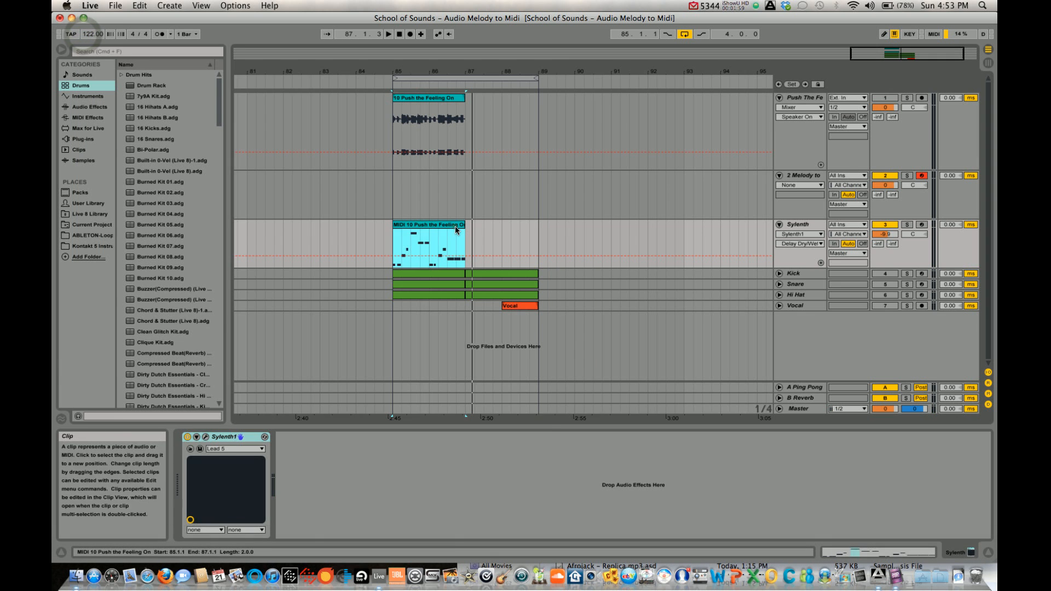
Show the Sylenth track's MIDI clip in the note editor with its melody notes.
{"action": "double_click", "coordinate": [429, 240]}
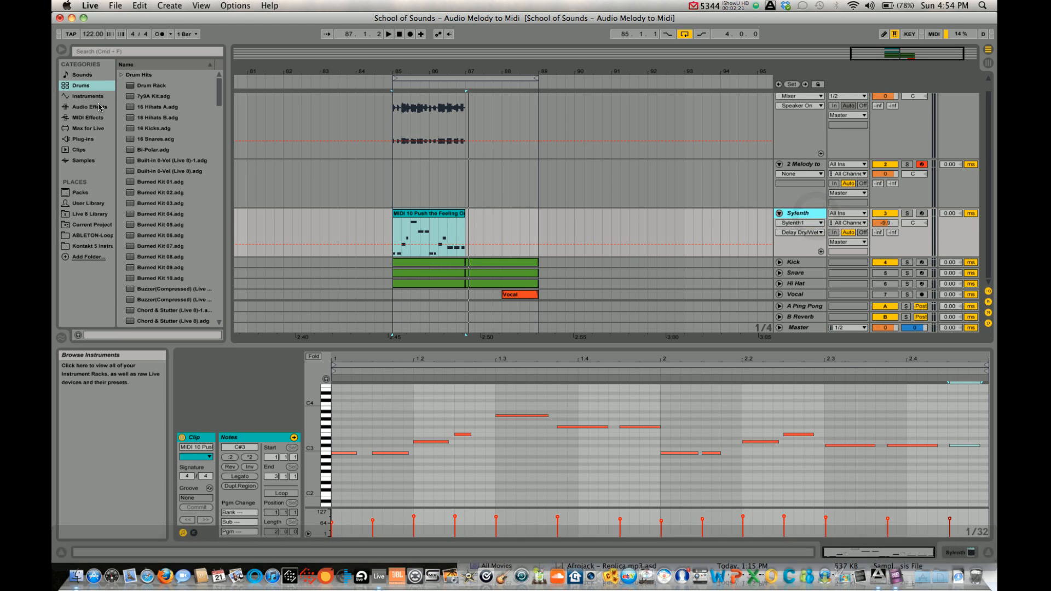
Add a Compressor to the Sylenth track with external sidechain enabled, Audio From set to Kick.
{"action": "left_click", "coordinate": [87, 106]}
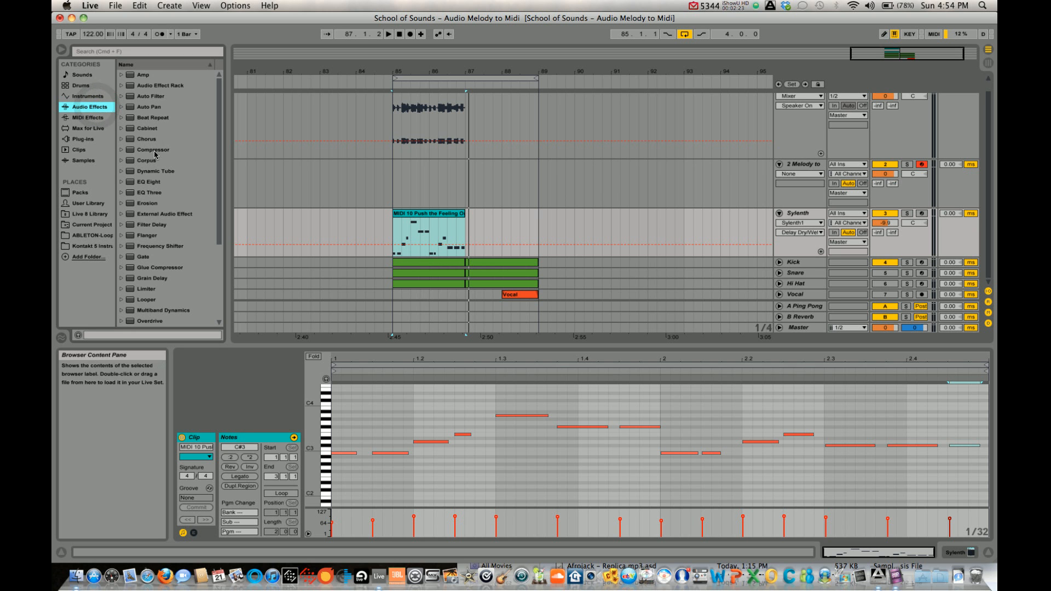
{"action": "left_click", "coordinate": [154, 150]}
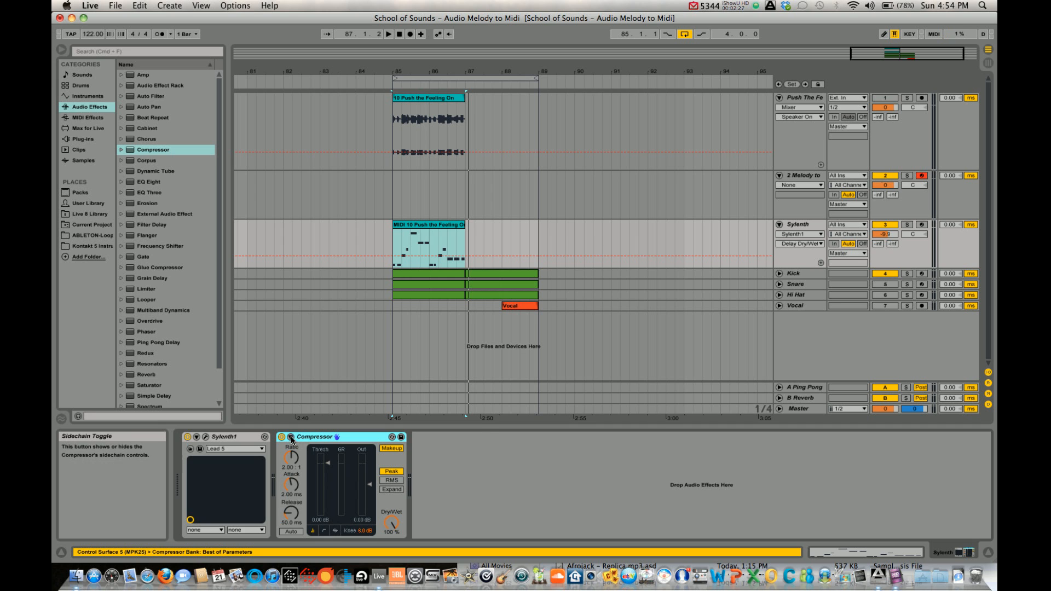
{"action": "left_click", "coordinate": [289, 437]}
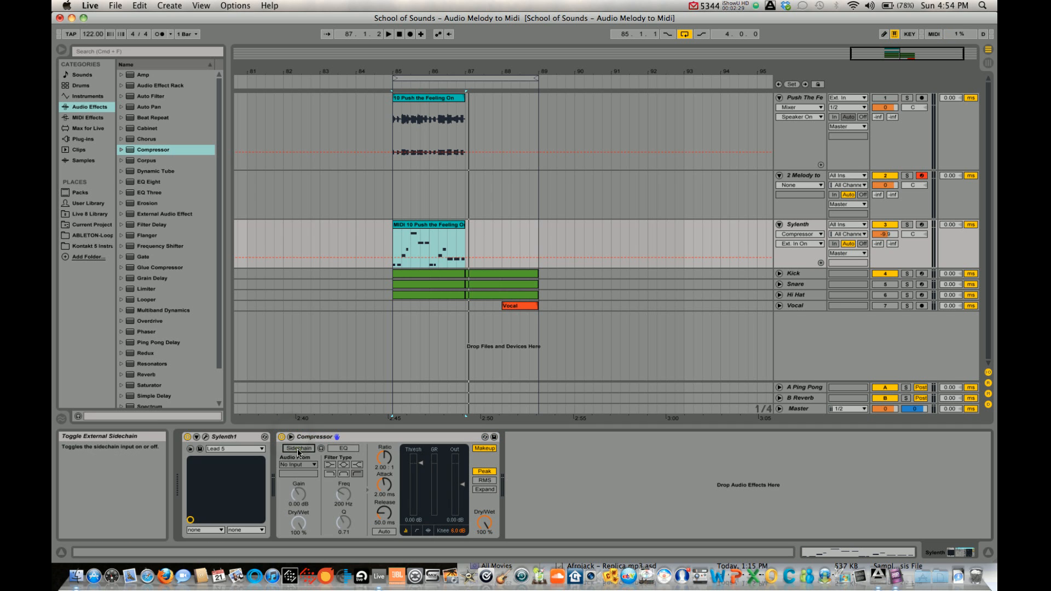
{"action": "left_click", "coordinate": [297, 464]}
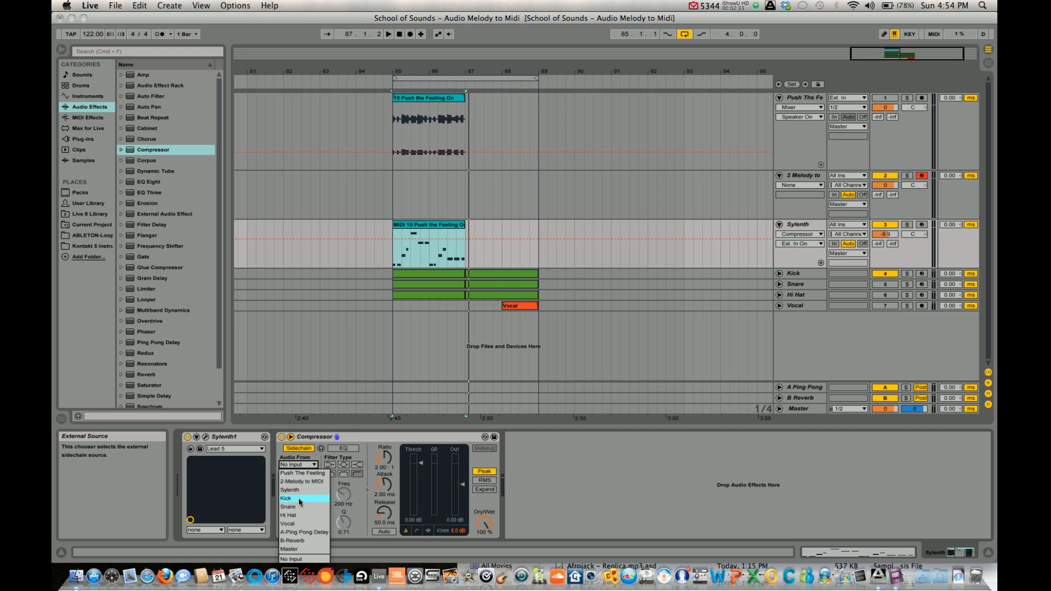
{"action": "left_click", "coordinate": [286, 498]}
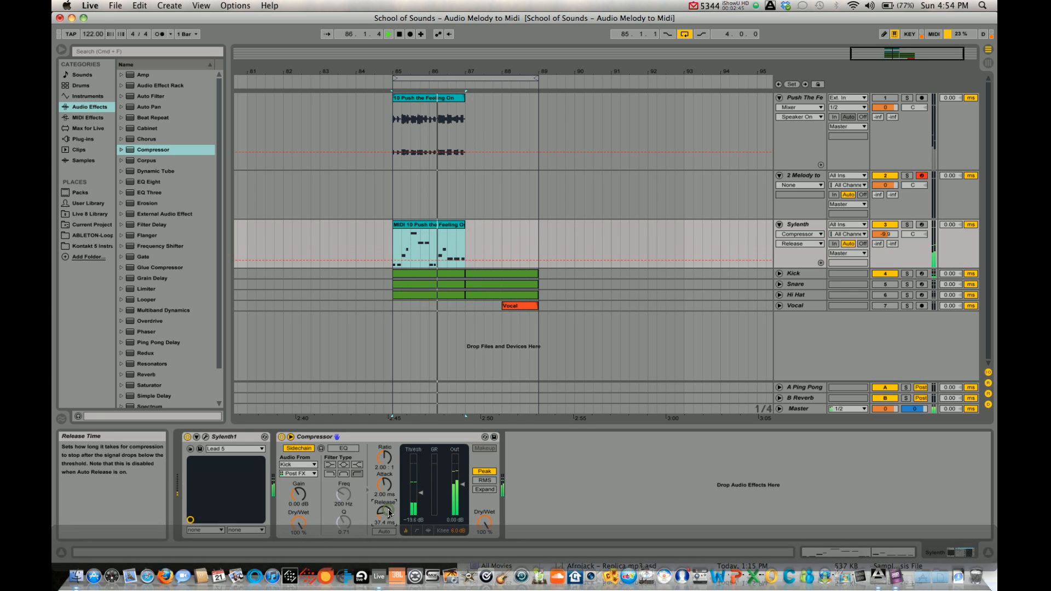
Lower the compressor's release and attack to very short values for tight kick ducking.
{"action": "left_click_drag", "start_coordinate": [385, 485], "coordinate": [386, 476]}
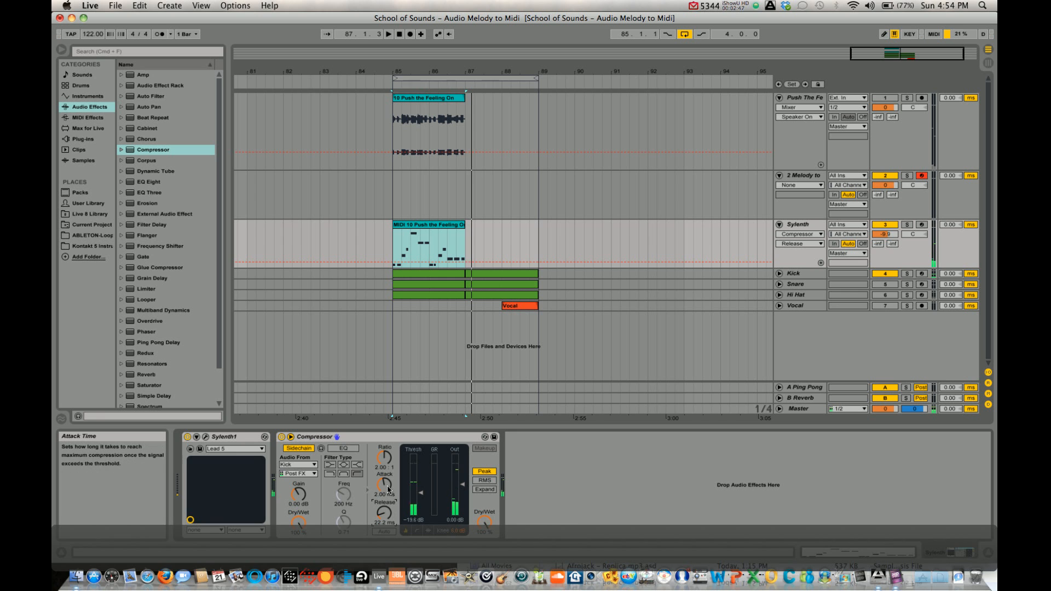
{"action": "left_click_drag", "start_coordinate": [385, 487], "coordinate": [386, 496]}
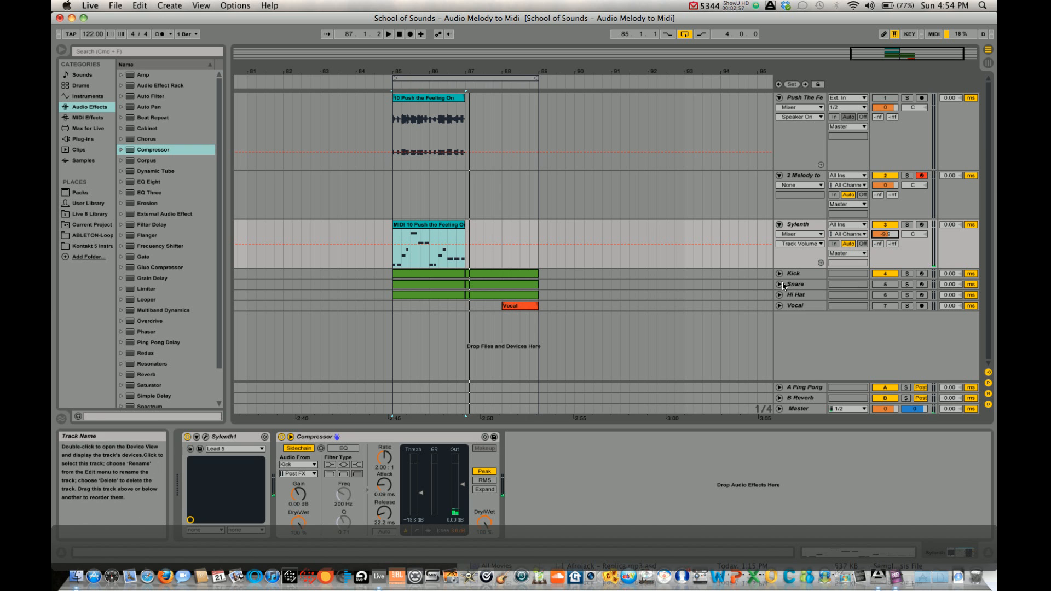
Lower the Sylenth track volume to -12.5 dB and loop bars 85–89 over all clips.
{"action": "left_click", "coordinate": [885, 284]}
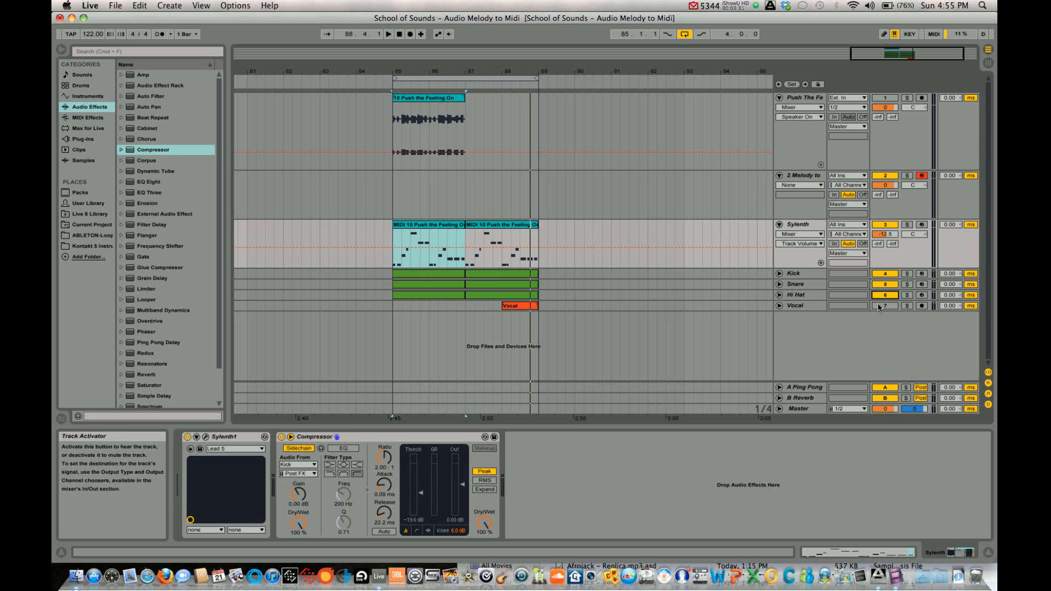
{"action": "mouse_move", "coordinate": [462, 79]}
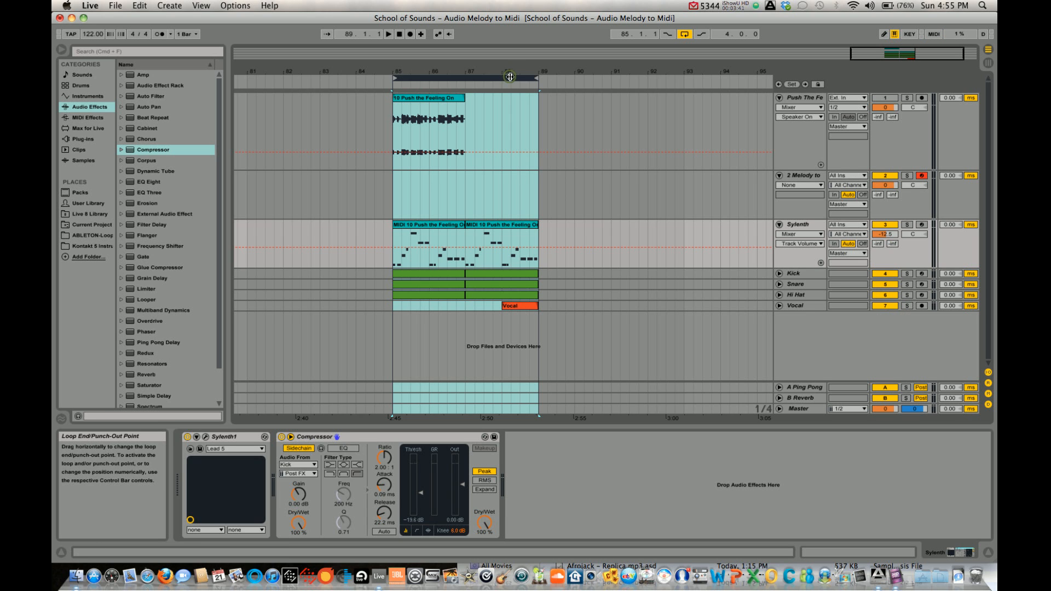
{"action": "left_click", "coordinate": [387, 34]}
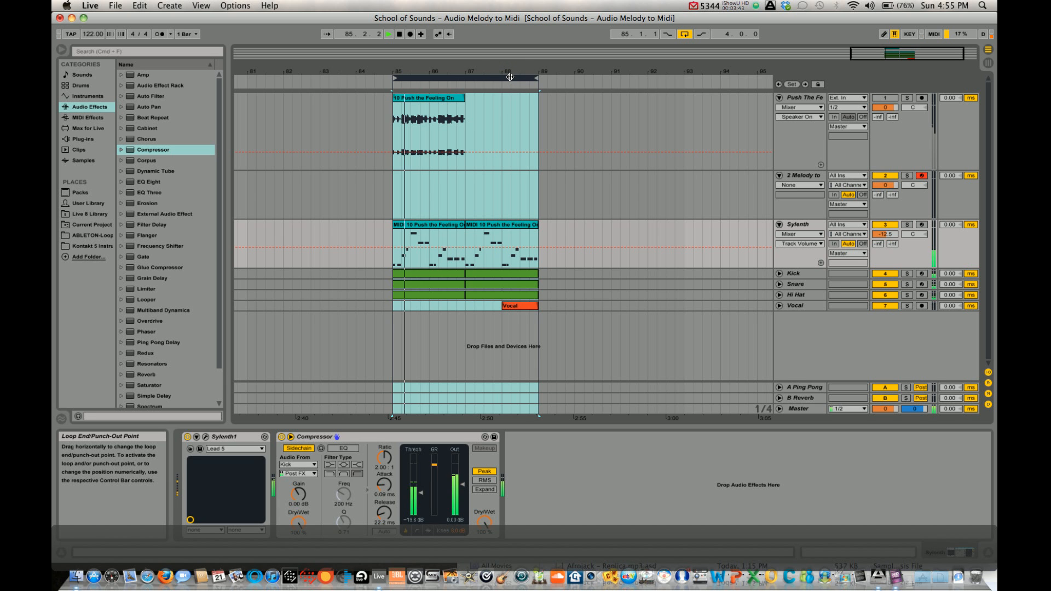